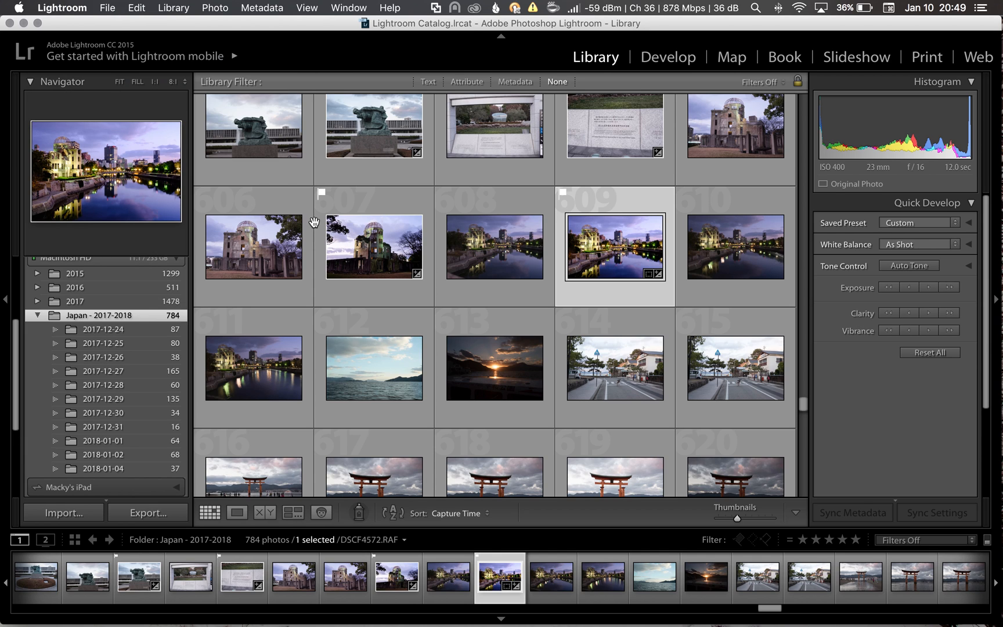
# Reveal the File menu's Plug-in Extras with the Iridient X-Transformer entries.
pyautogui.click(107, 8)
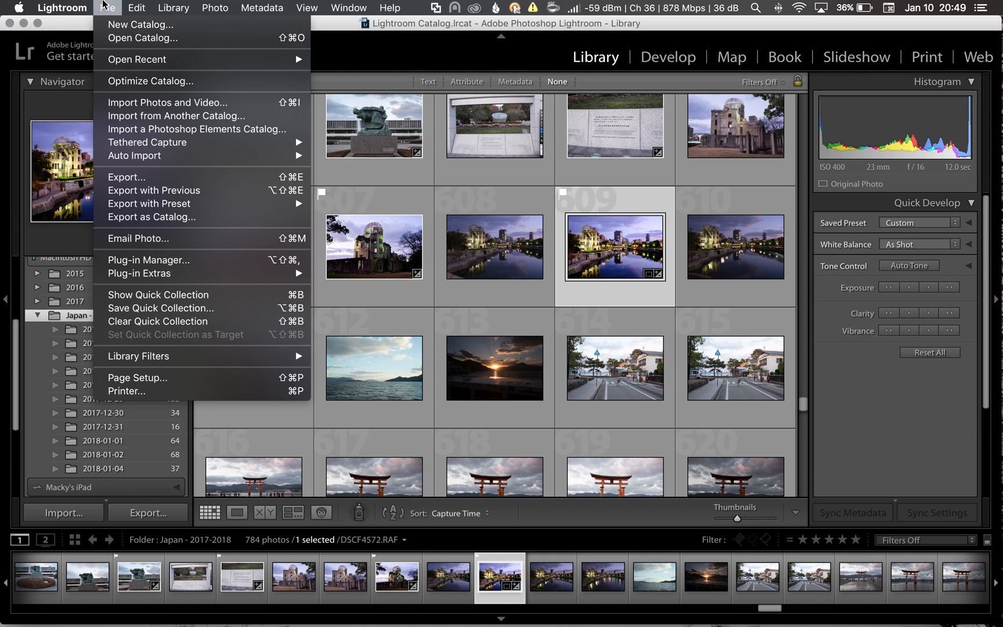
pyautogui.moveTo(149, 273)
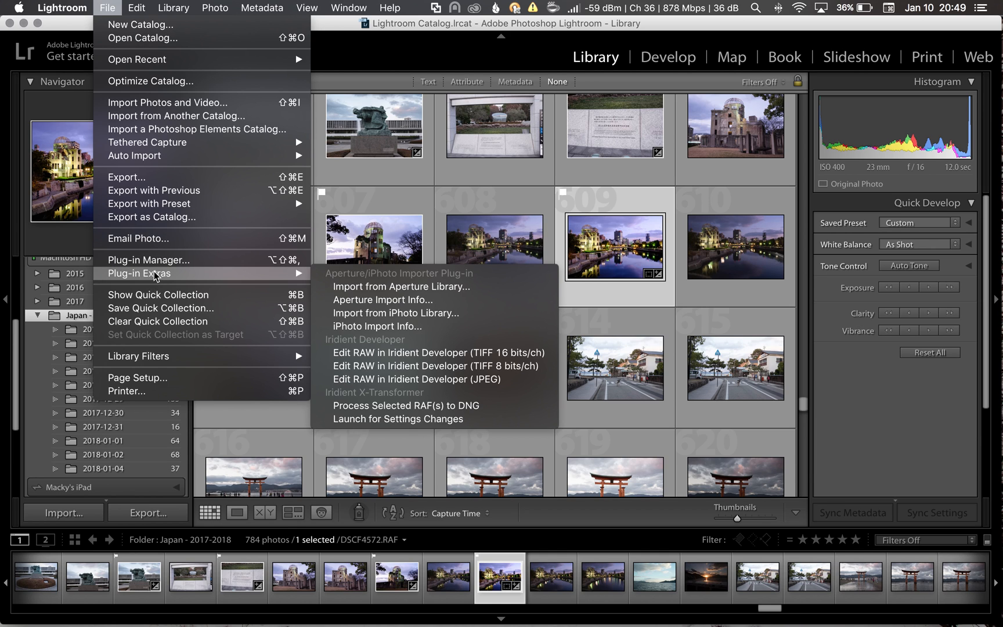
# Run Process Selected RAF(s) to DNG so Iridient converts the Hiroshima dome RAF.
pyautogui.click(397, 419)
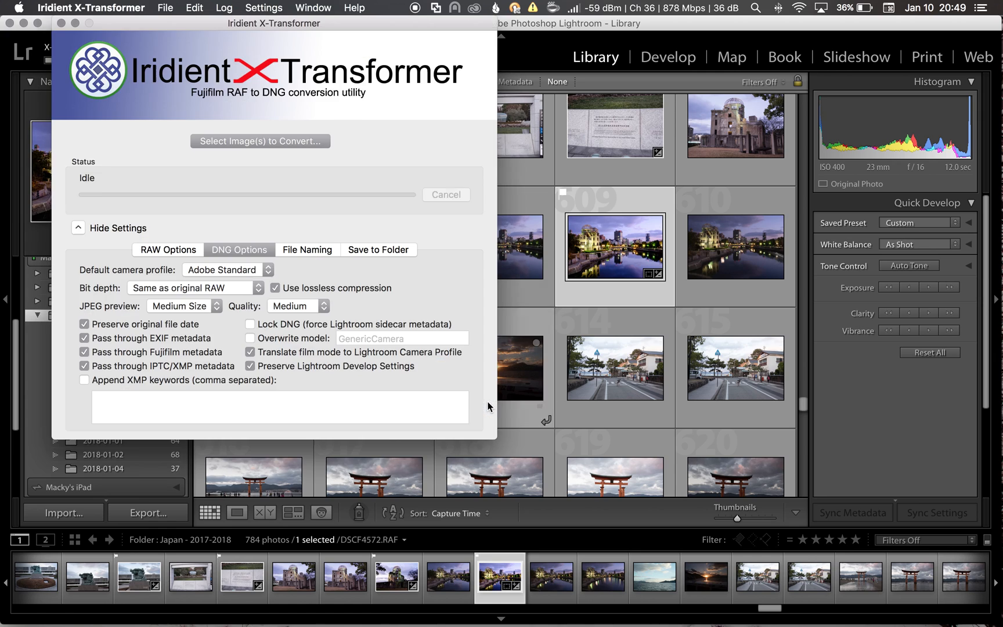
pyautogui.click(260, 141)
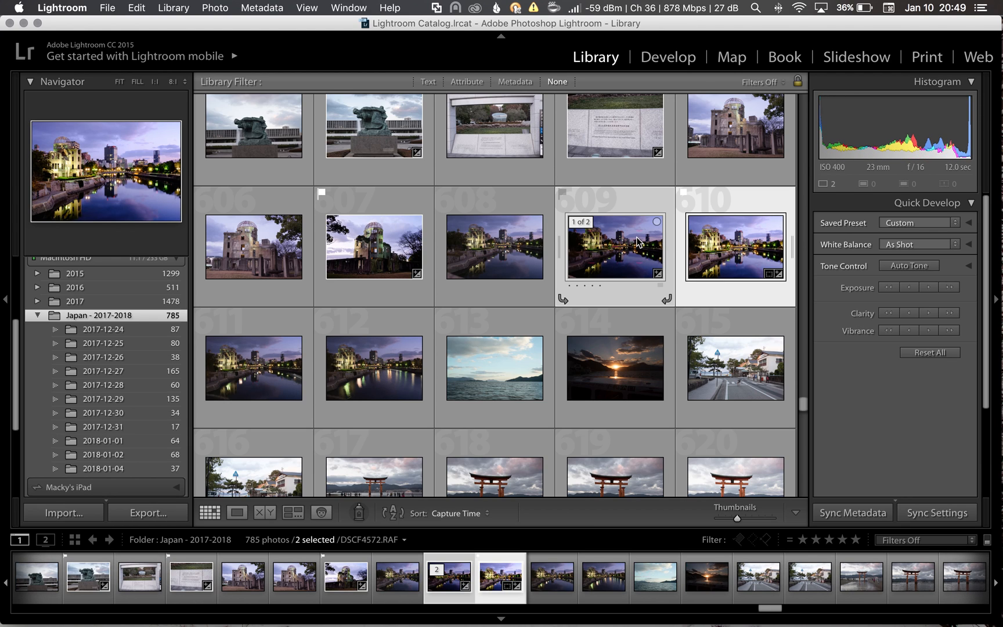
pyautogui.moveTo(695, 314)
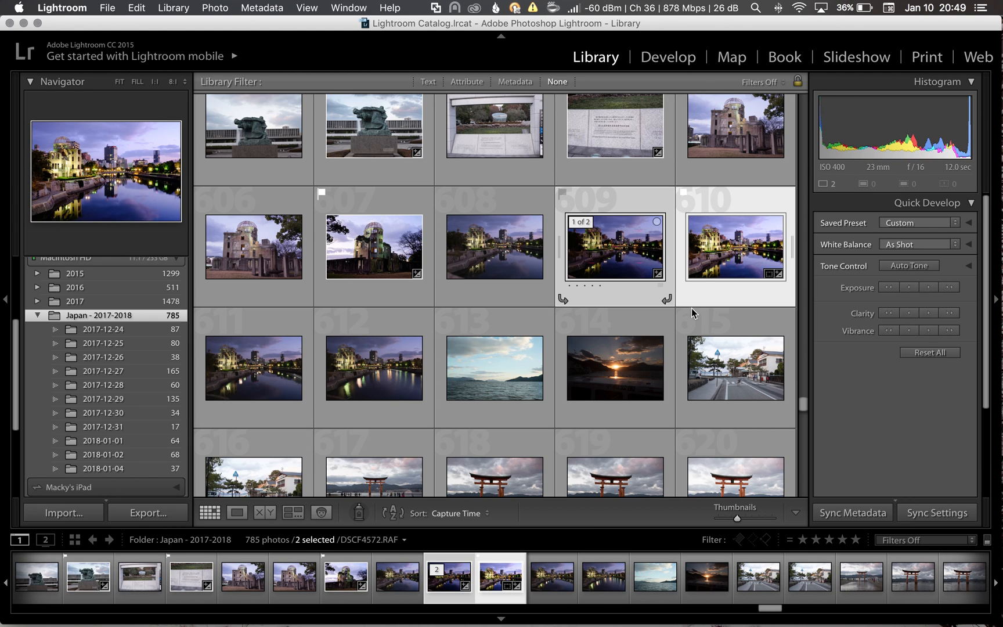
pyautogui.moveTo(736, 384)
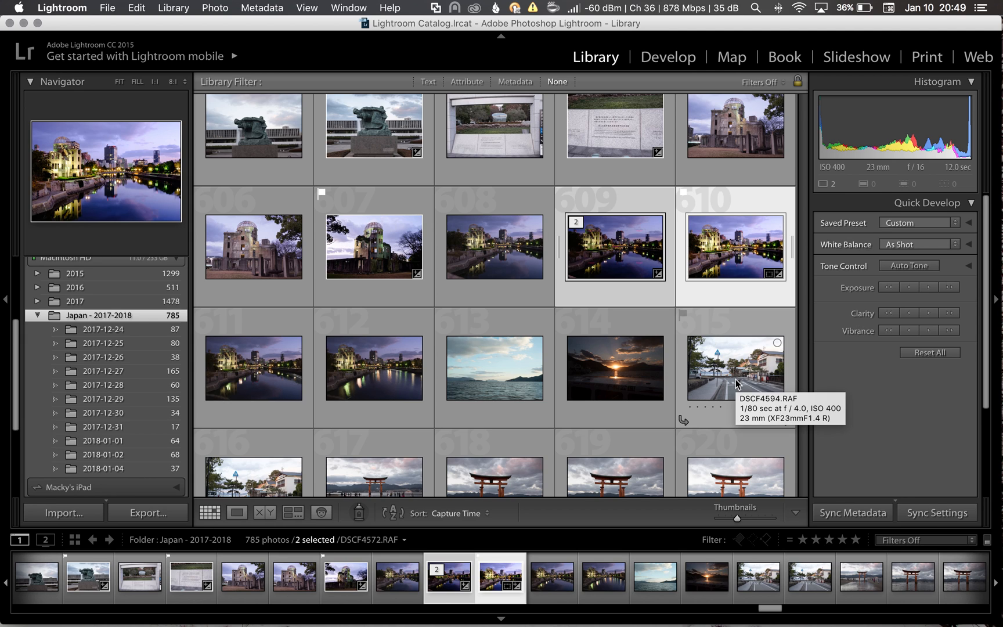
pyautogui.click(734, 247)
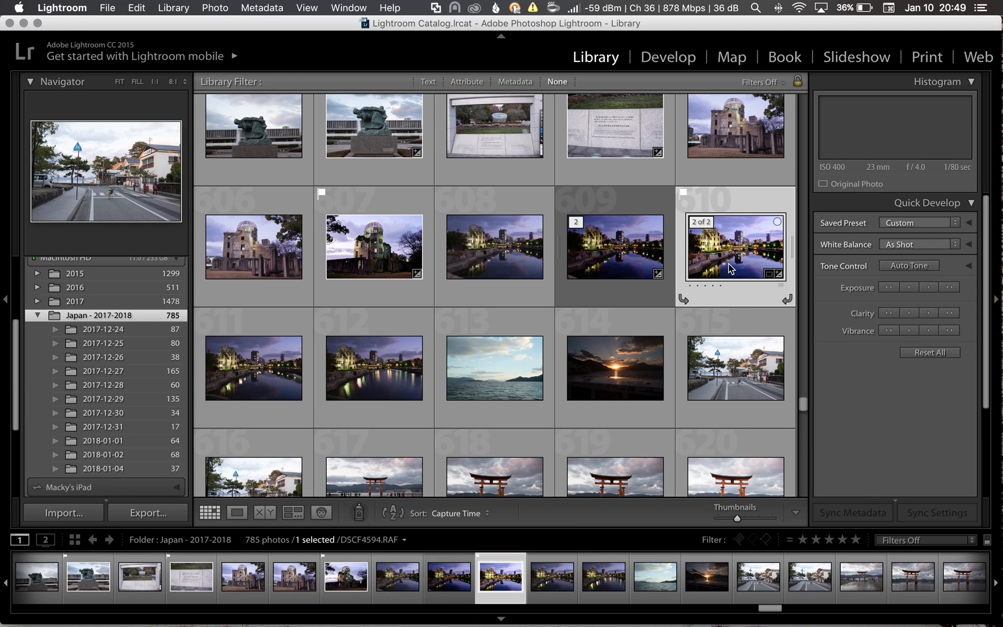
pyautogui.click(937, 512)
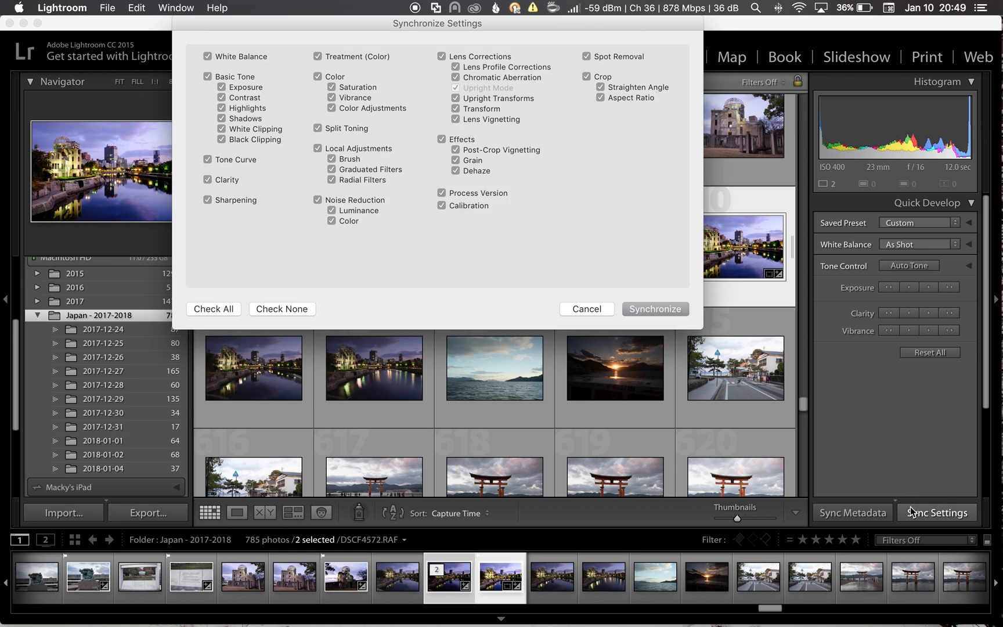
pyautogui.click(654, 309)
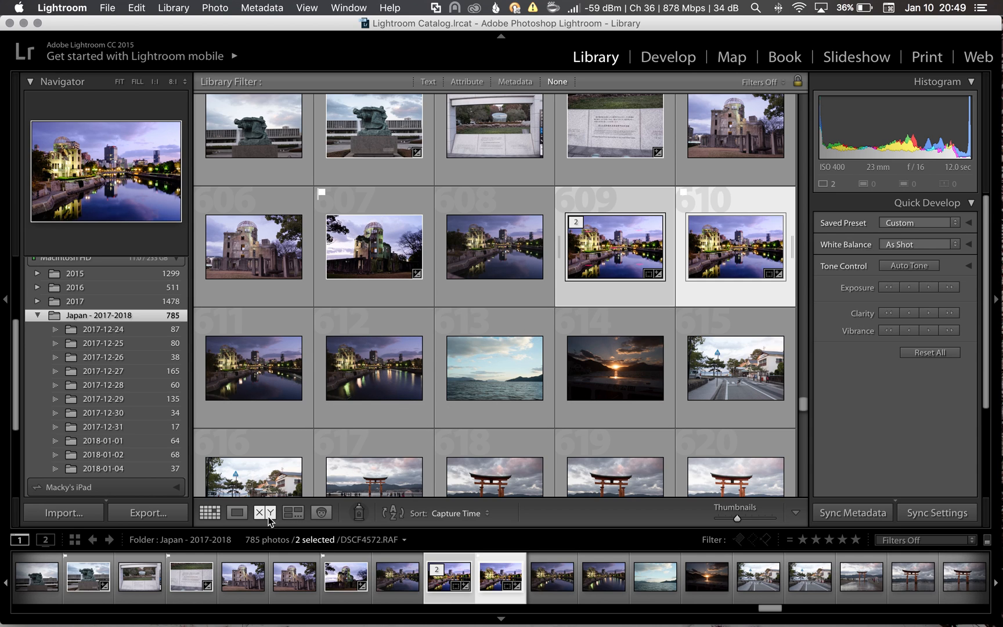
# Show the Hiroshima dome RAF and its DNG copy side by side in Compare view.
pyautogui.click(265, 512)
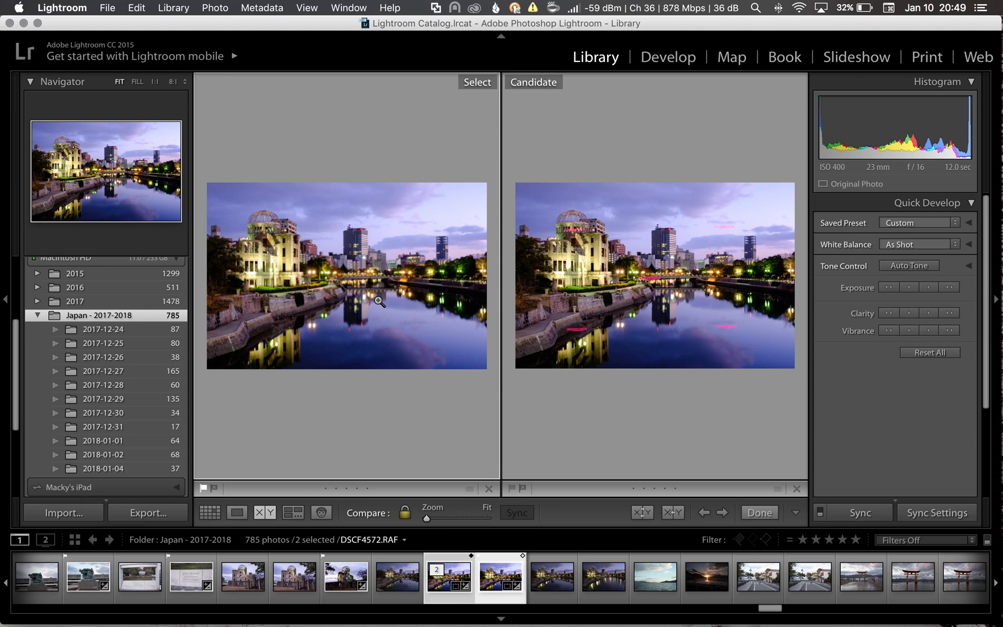
pyautogui.moveTo(566, 319)
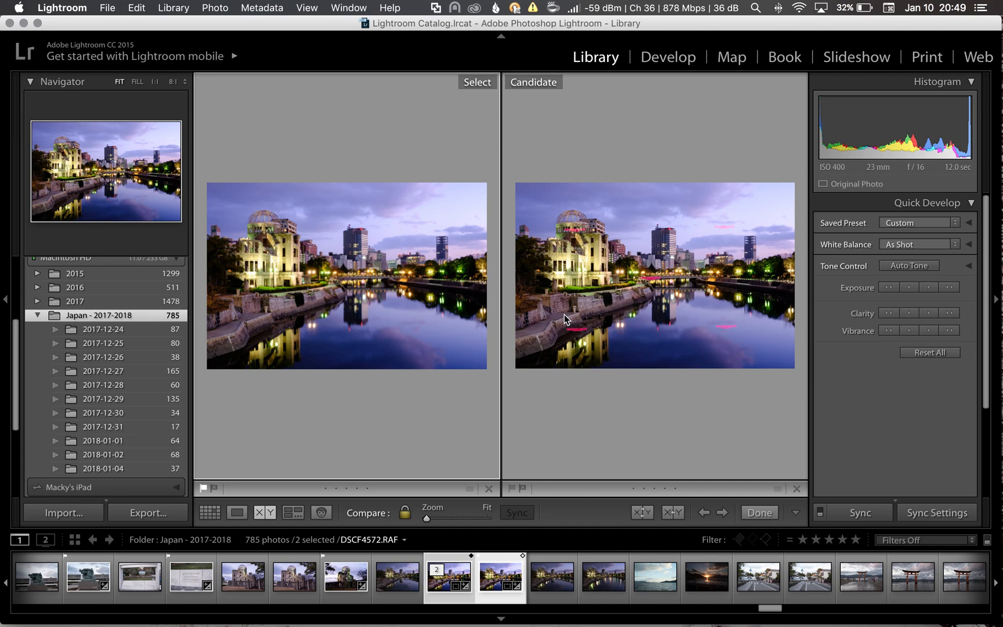
pyautogui.moveTo(716, 322)
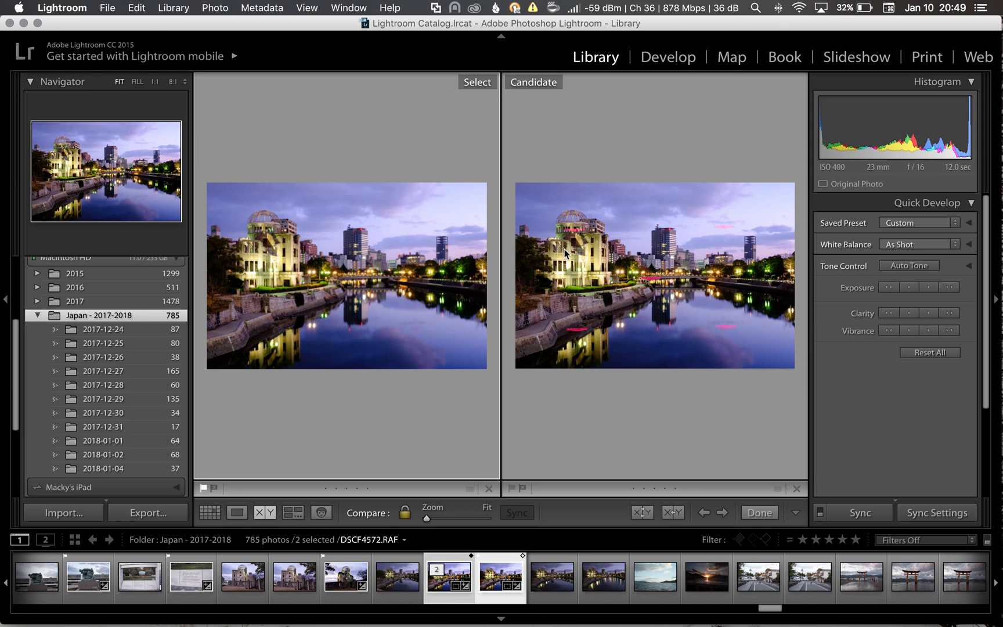
pyautogui.moveTo(579, 239)
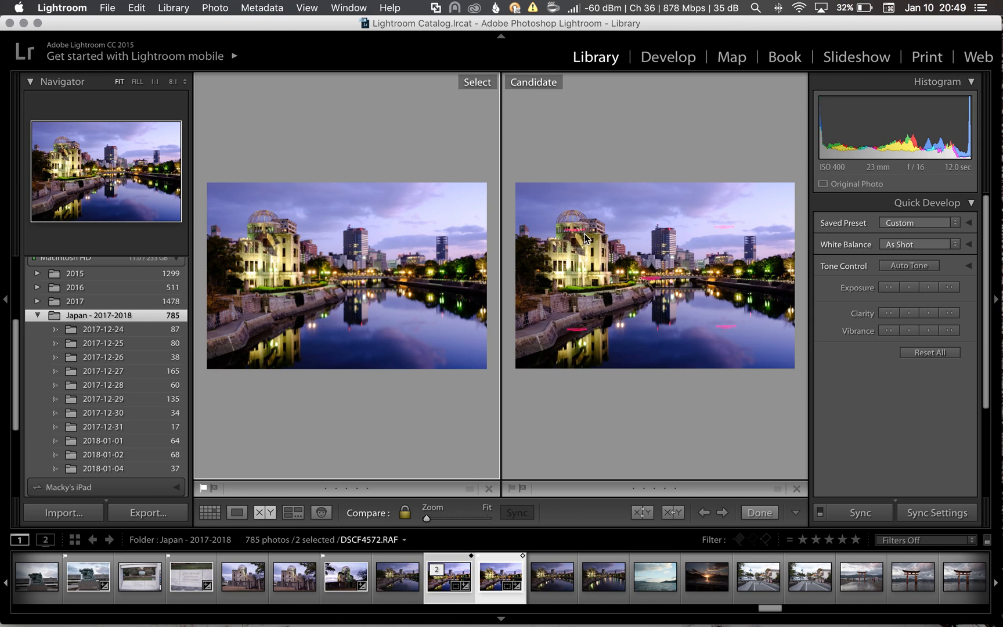
pyautogui.moveTo(566, 306)
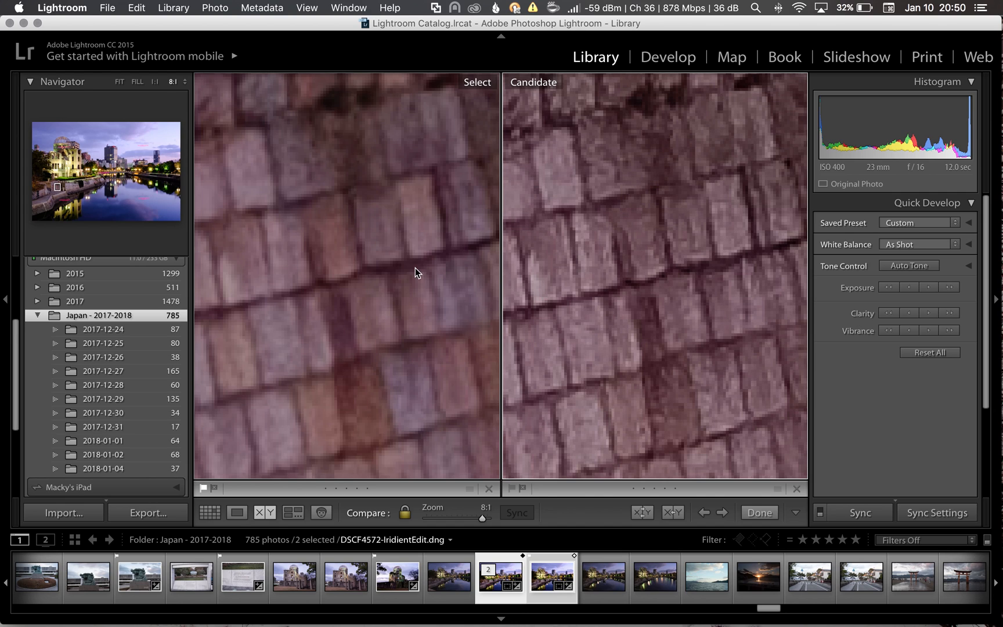
pyautogui.moveTo(410, 273)
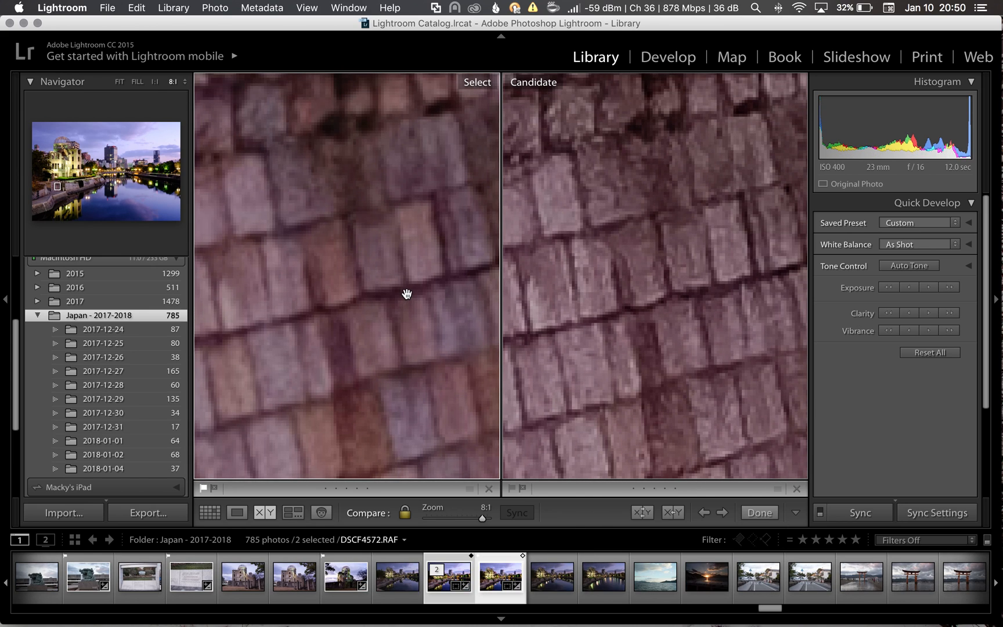
pyautogui.moveTo(375, 307)
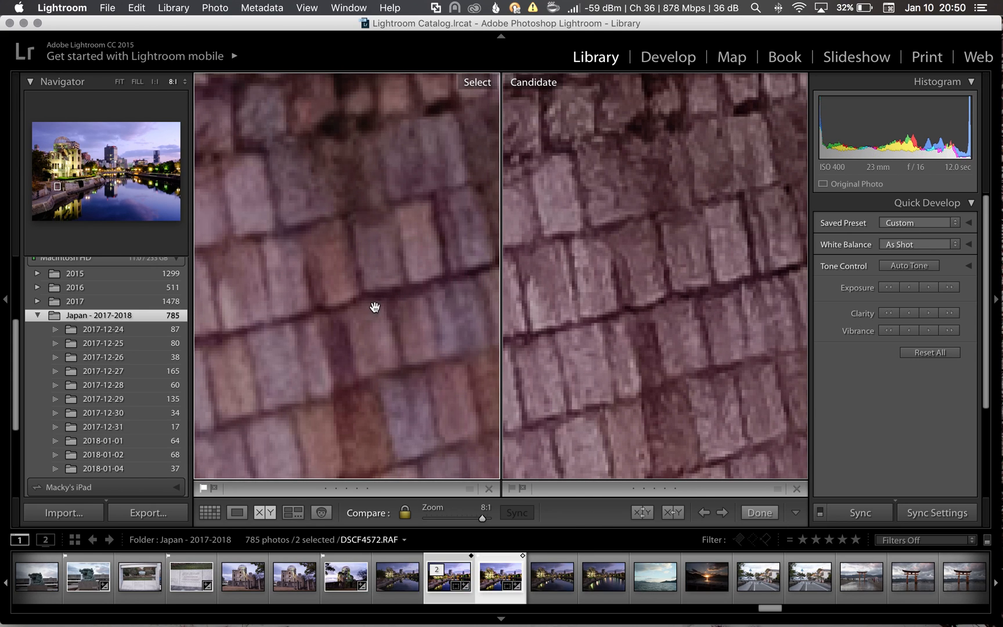
pyautogui.moveTo(594, 297)
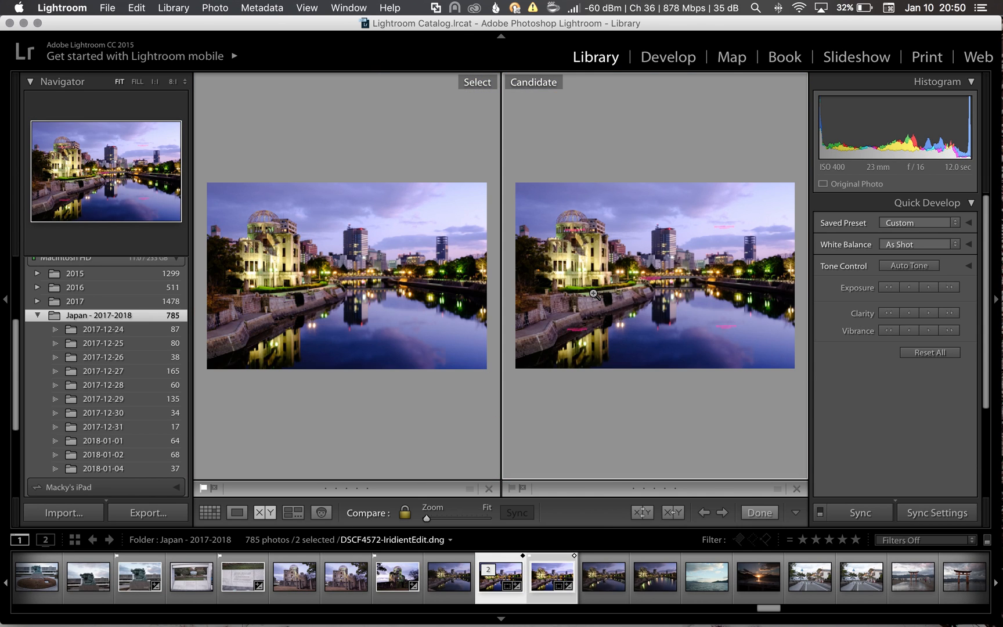
pyautogui.moveTo(598, 278)
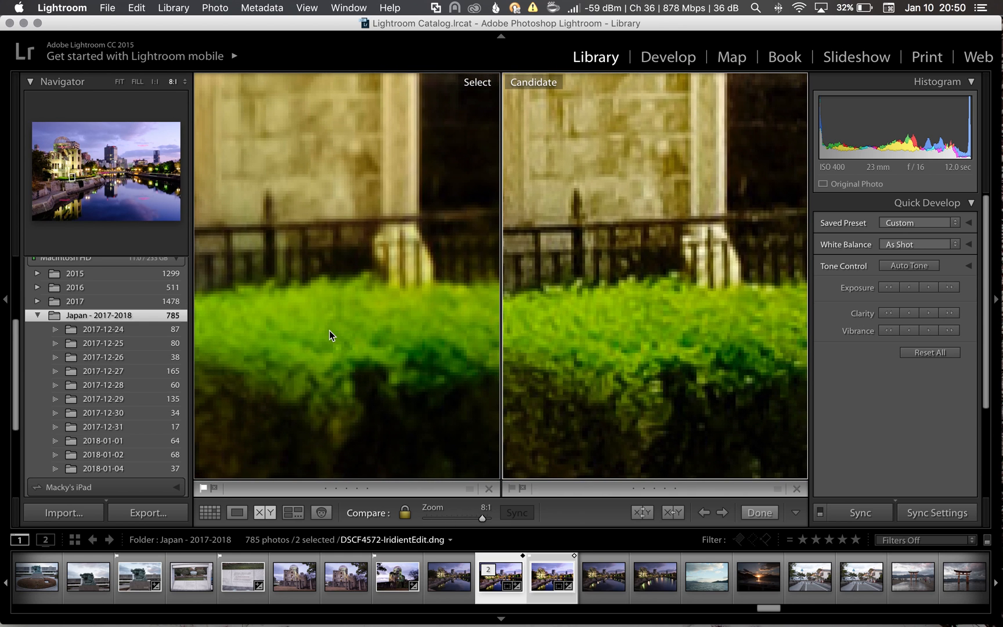
pyautogui.moveTo(339, 319)
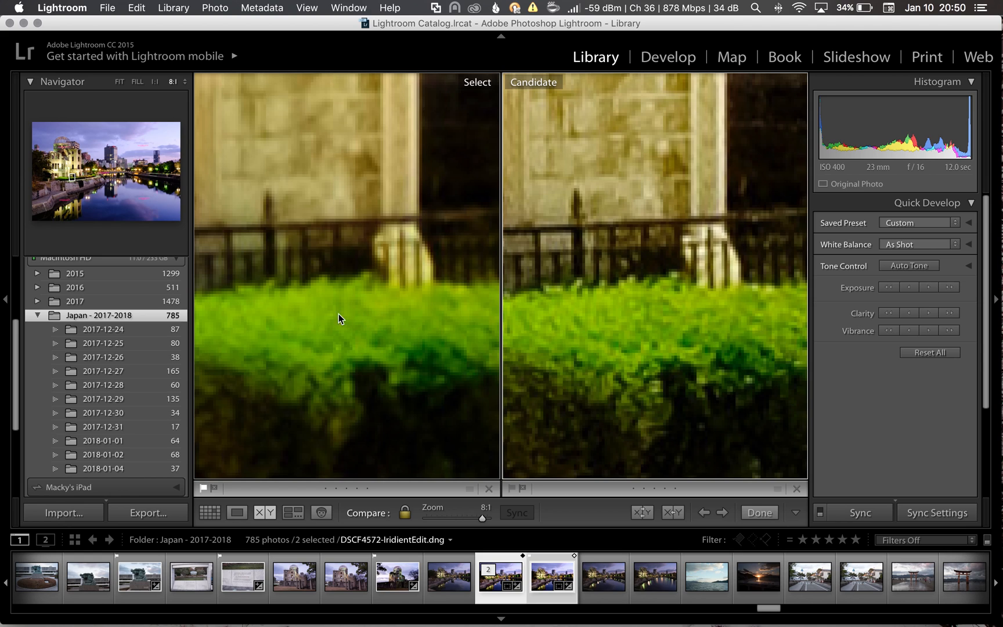
pyautogui.moveTo(541, 255)
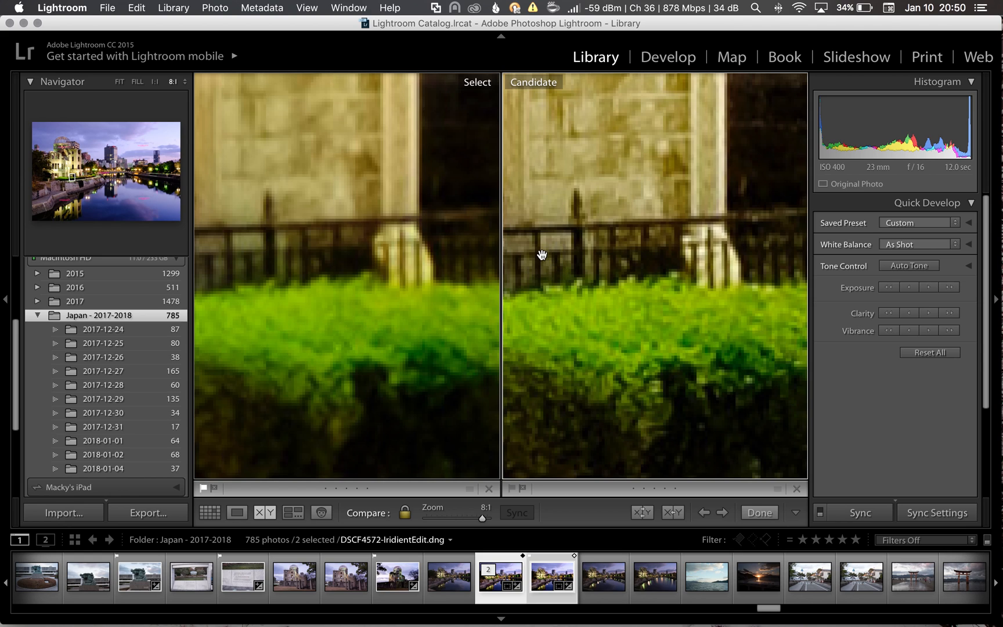
pyautogui.moveTo(387, 241)
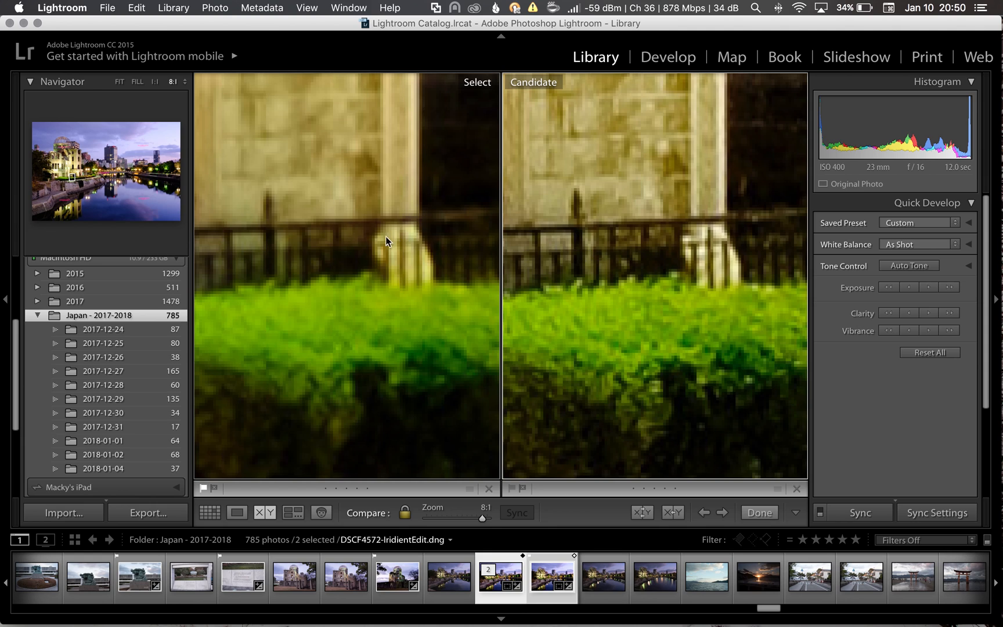
pyautogui.moveTo(266, 209)
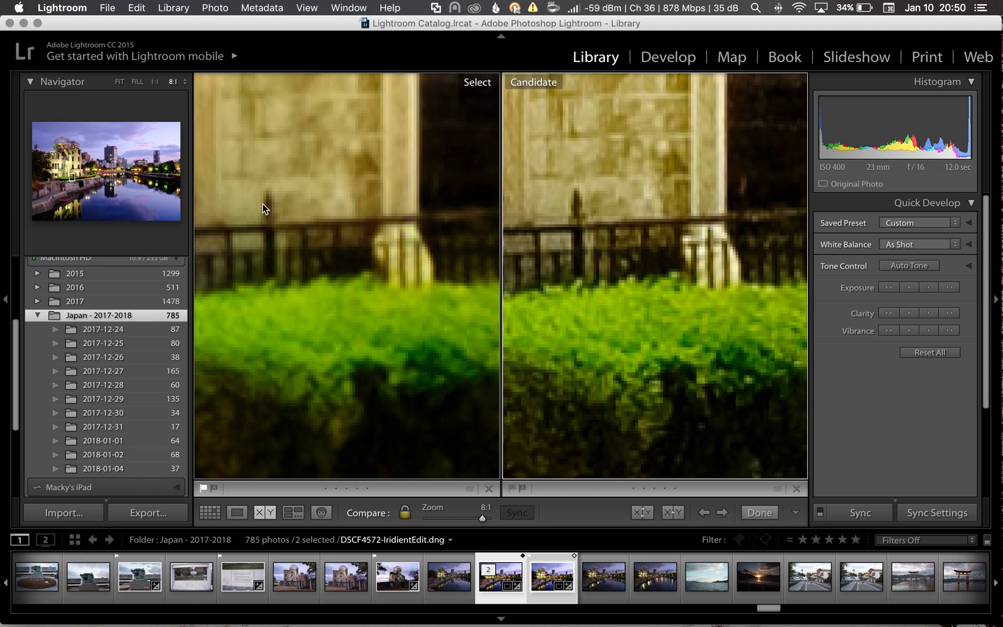
pyautogui.moveTo(481, 192)
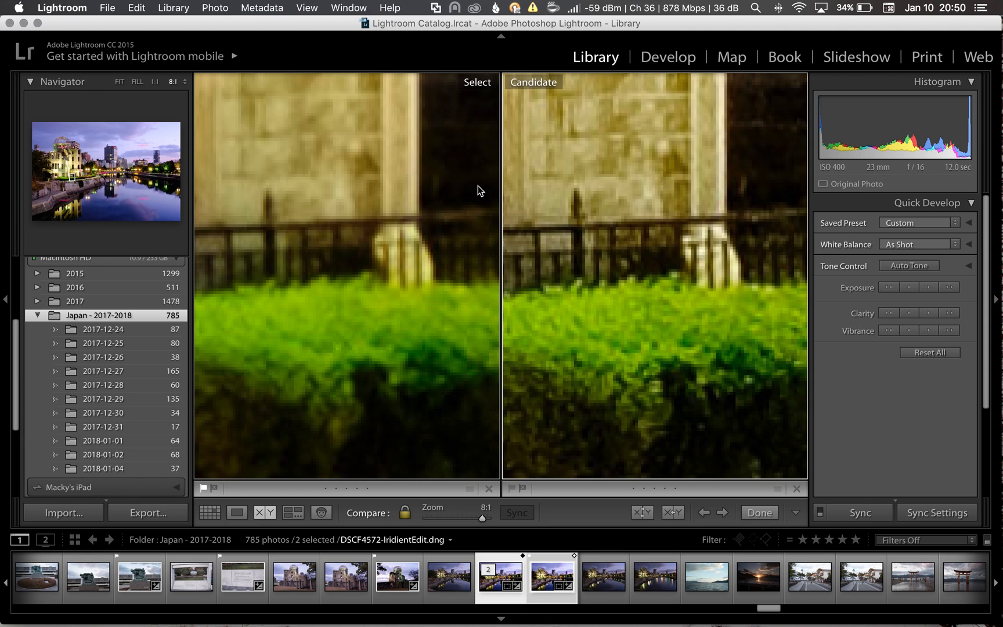
pyautogui.moveTo(609, 191)
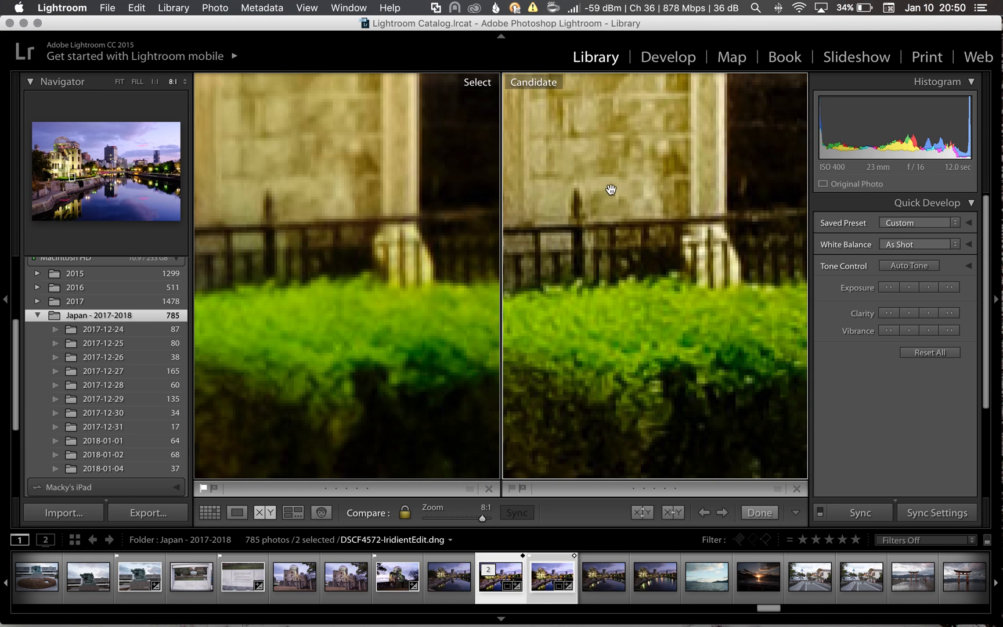
pyautogui.moveTo(315, 170)
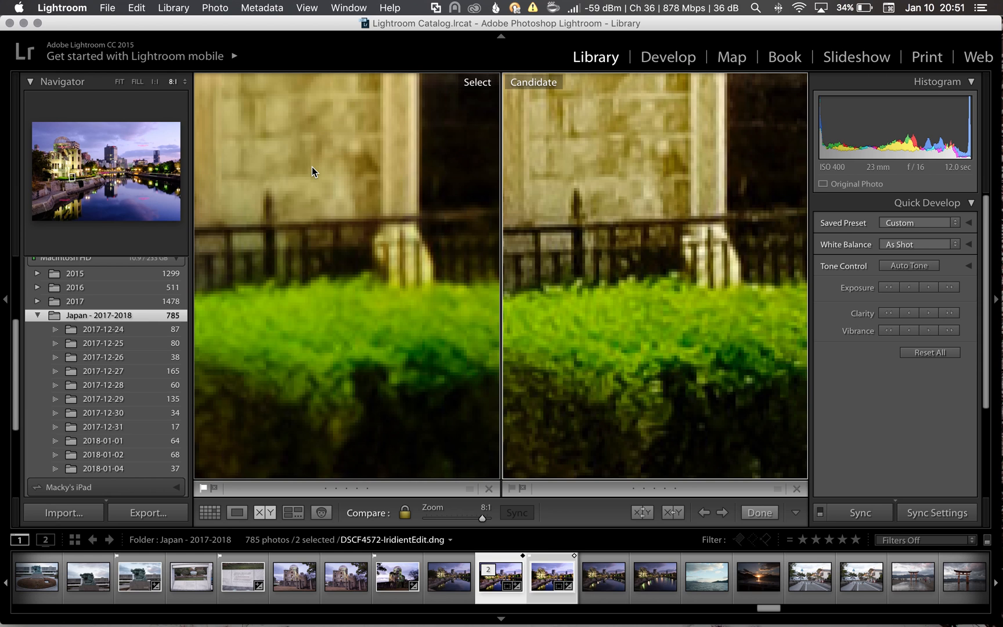
pyautogui.moveTo(555, 202)
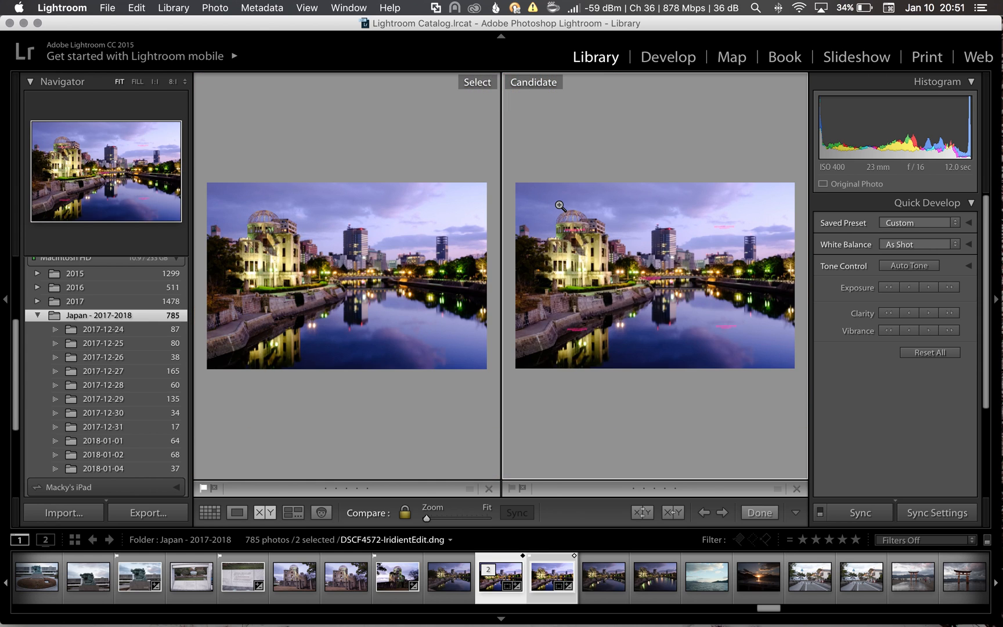
pyautogui.moveTo(680, 239)
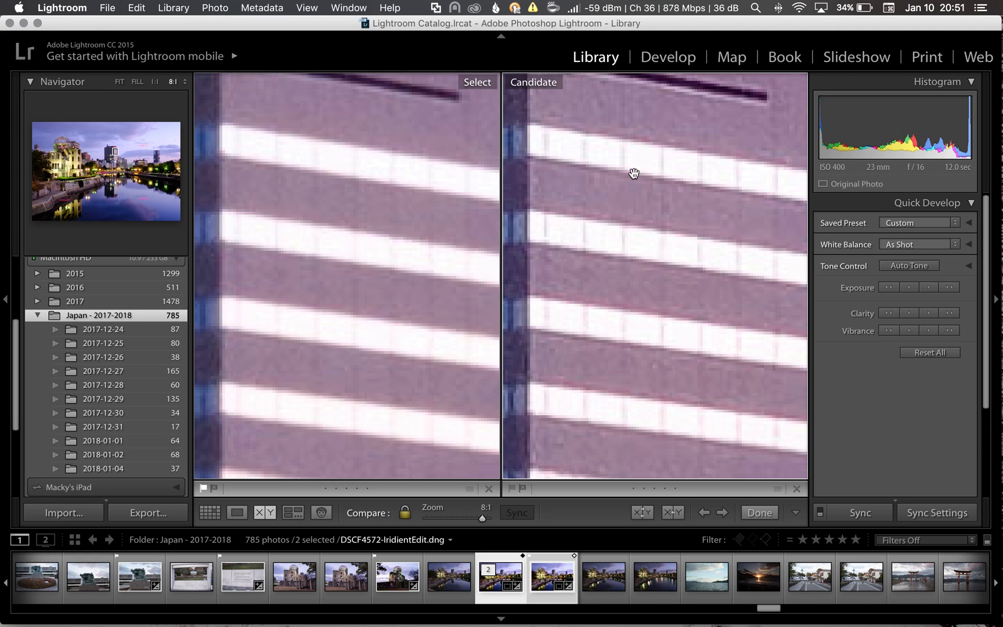
pyautogui.moveTo(620, 362)
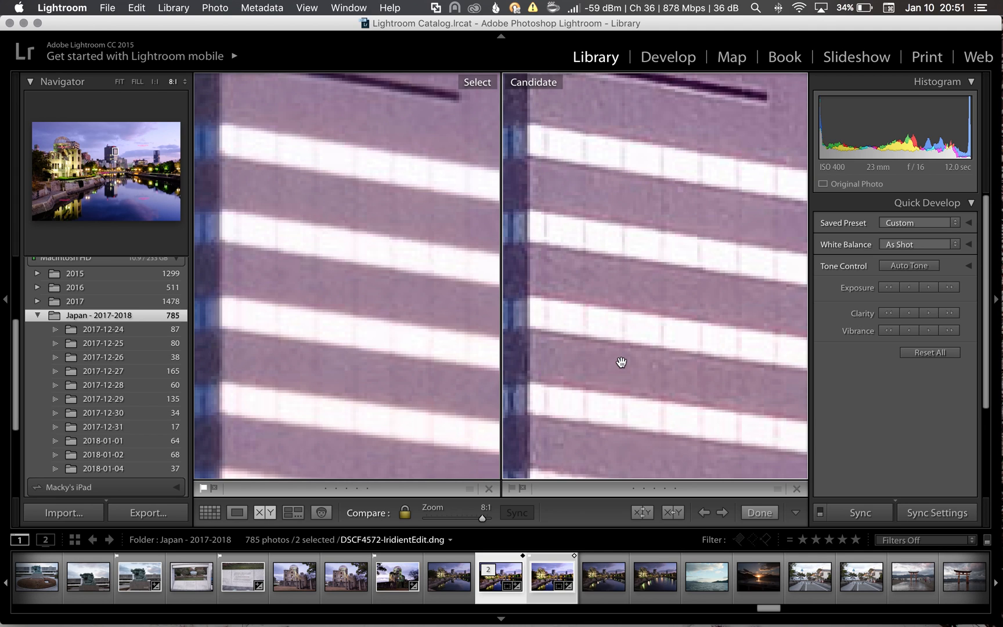
pyautogui.moveTo(555, 234)
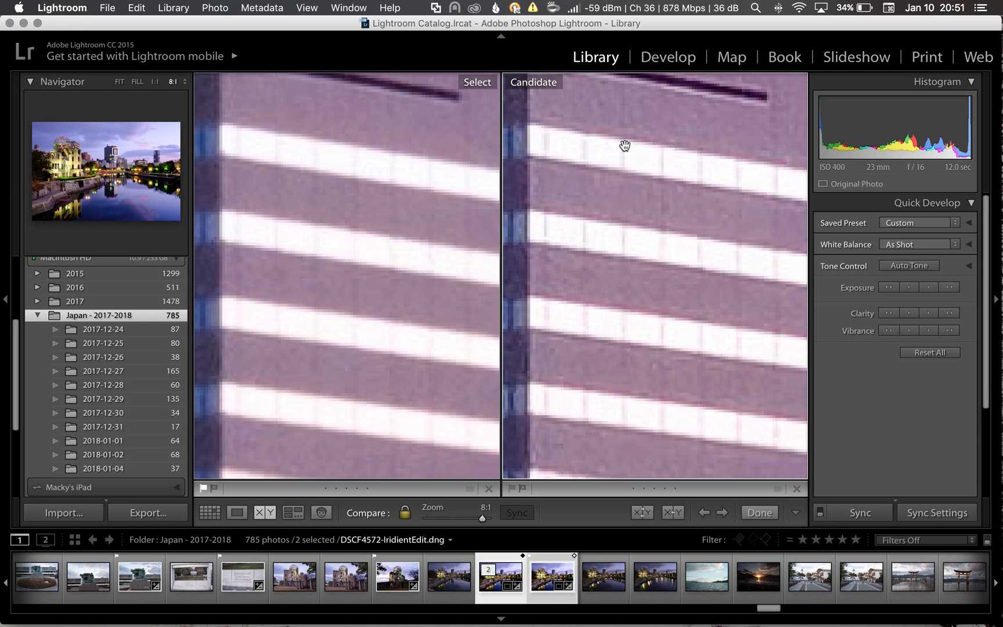
pyautogui.moveTo(287, 341)
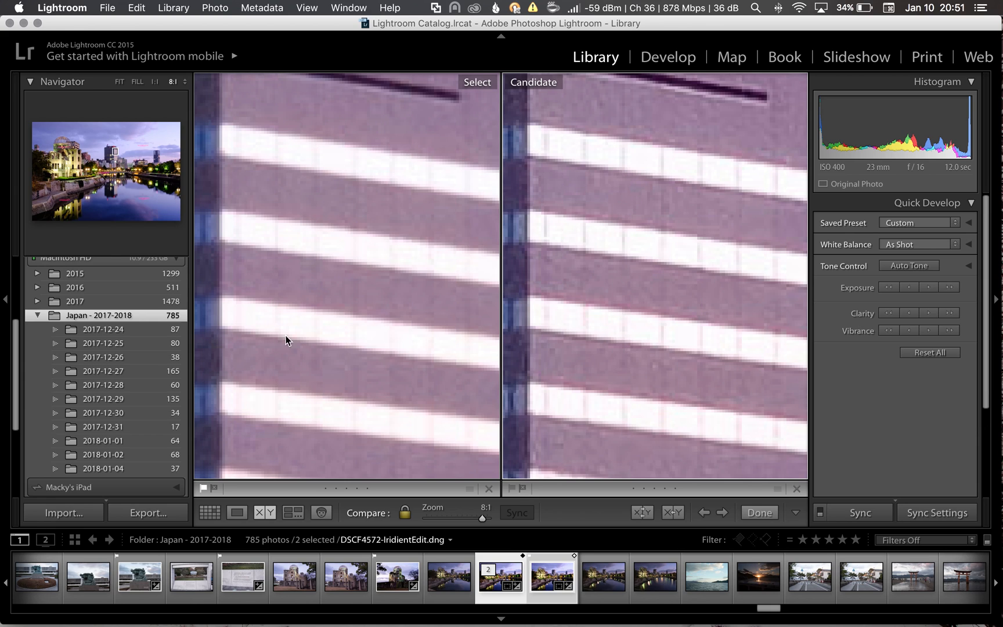
pyautogui.moveTo(284, 187)
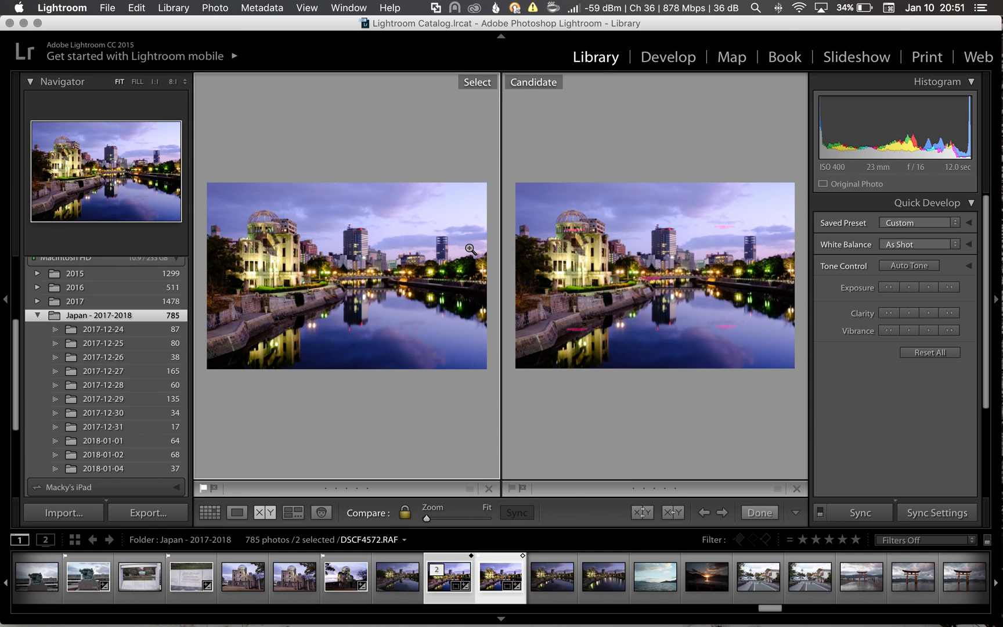
pyautogui.moveTo(461, 279)
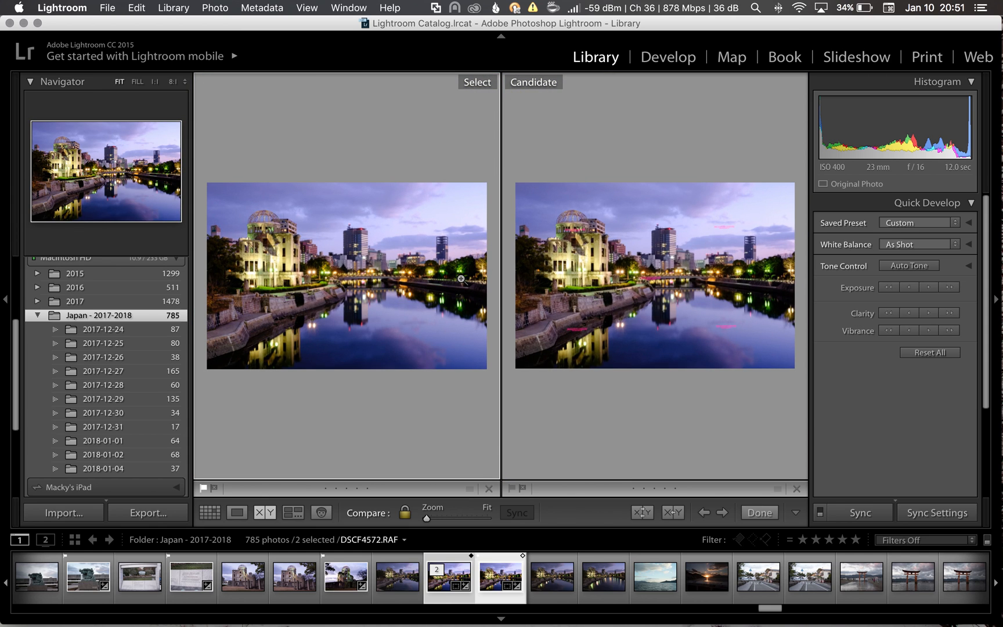
# Zoom both versions to 8:1 on the tree branches against the sky.
pyautogui.click(183, 81)
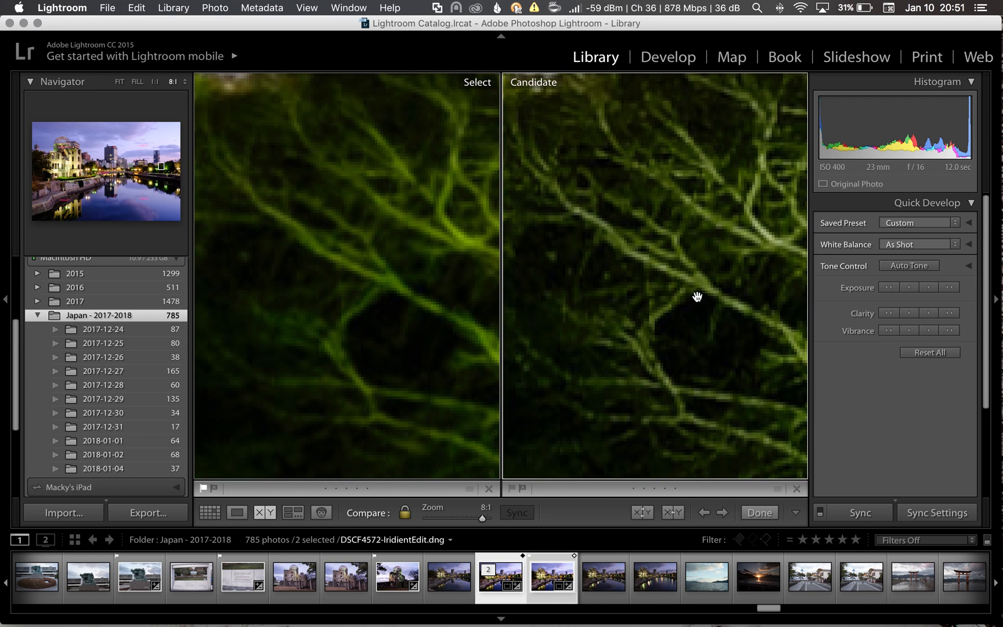
pyautogui.moveTo(354, 249)
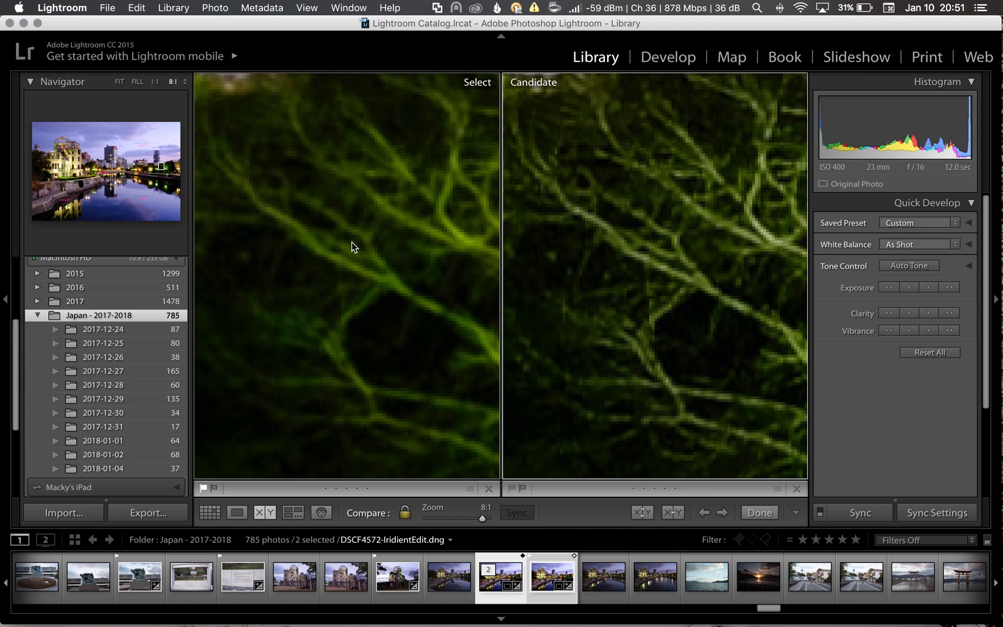
pyautogui.moveTo(314, 203)
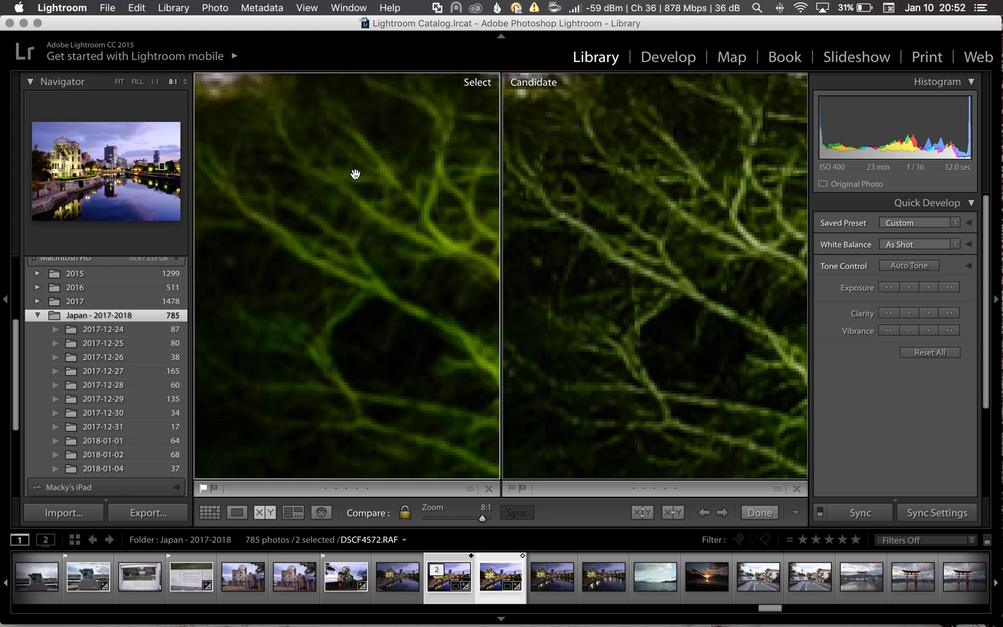
pyautogui.moveTo(598, 190)
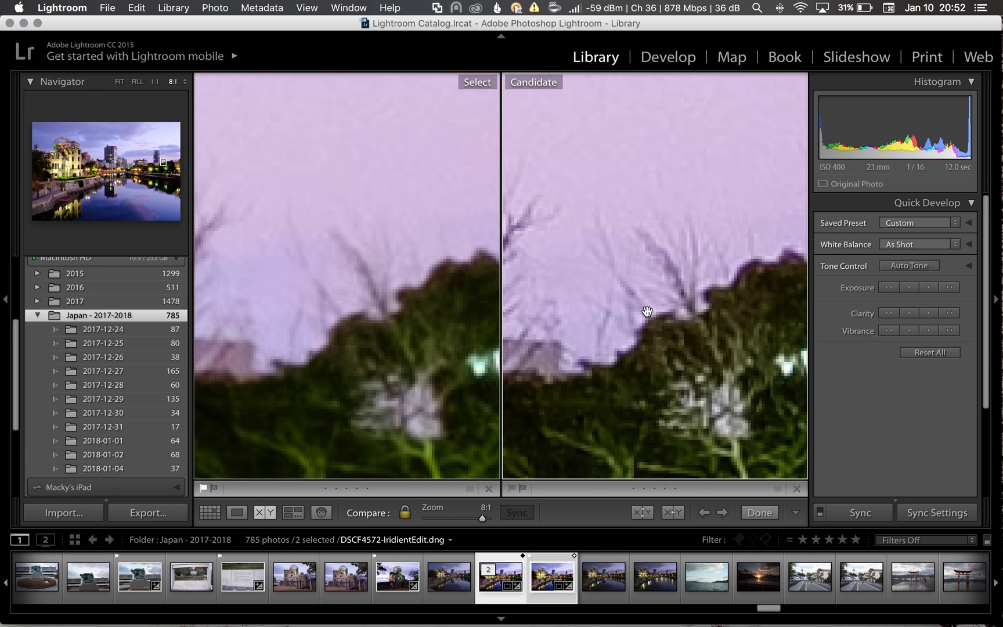
pyautogui.moveTo(368, 292)
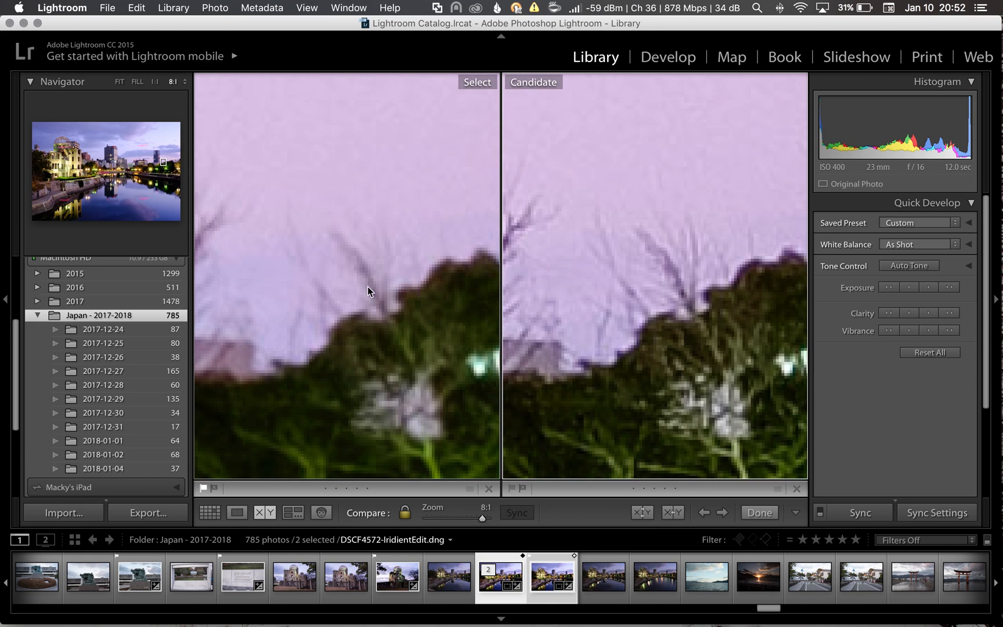
pyautogui.moveTo(331, 198)
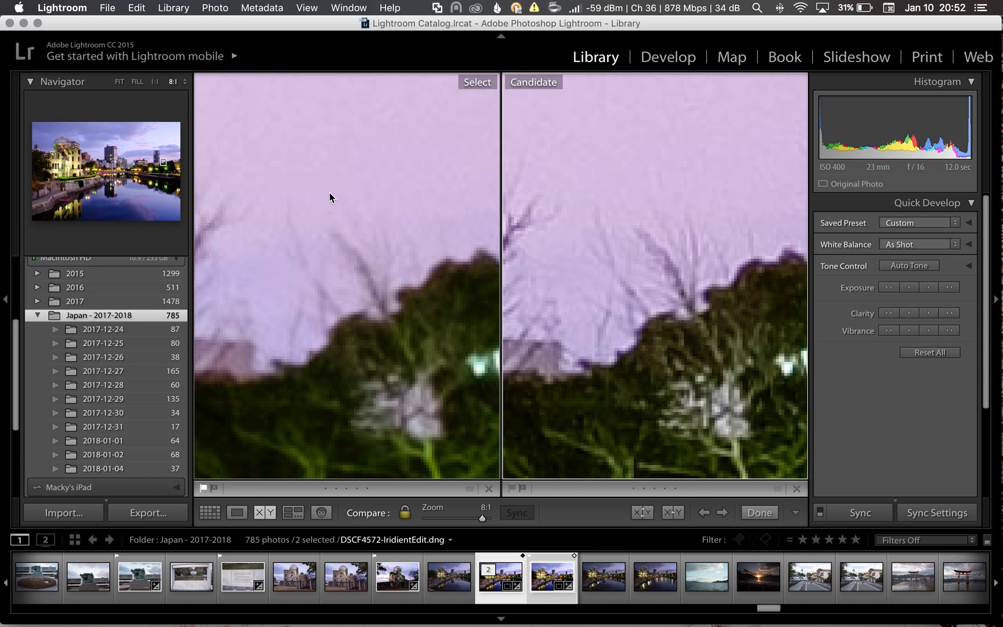
pyautogui.moveTo(679, 190)
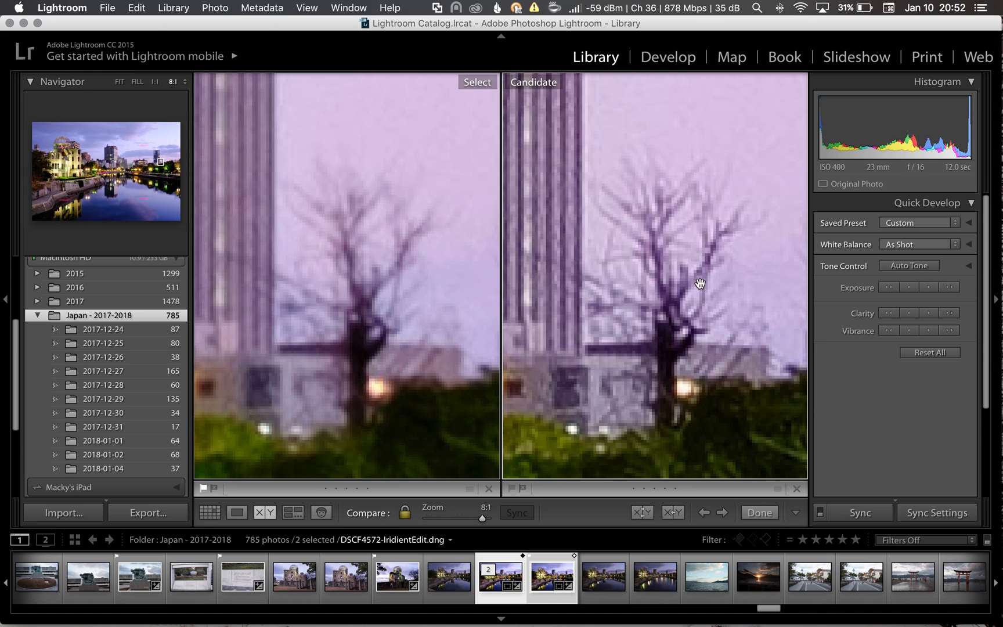
pyautogui.moveTo(372, 156)
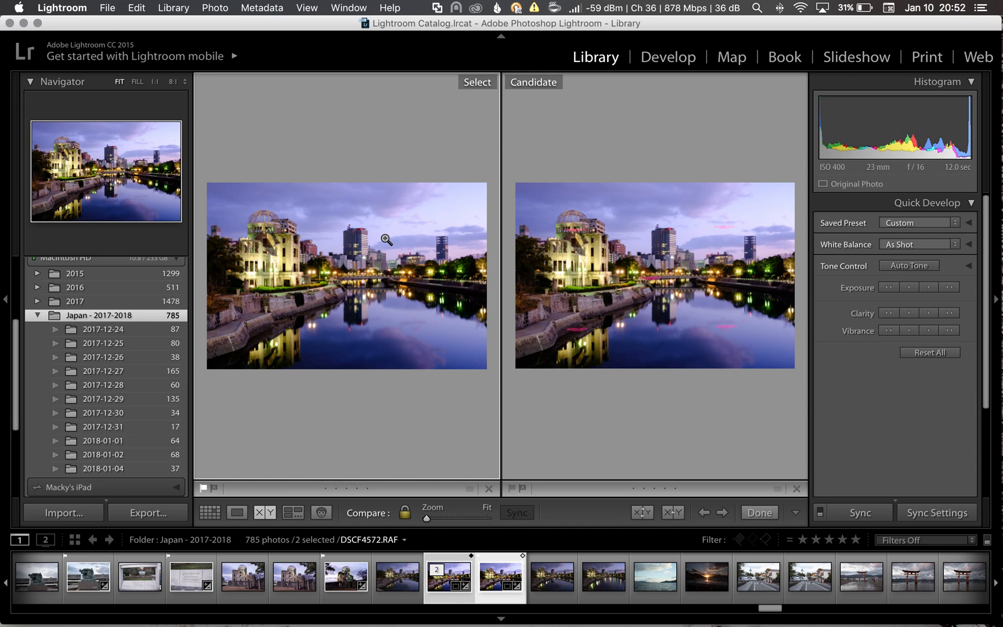
pyautogui.moveTo(307, 255)
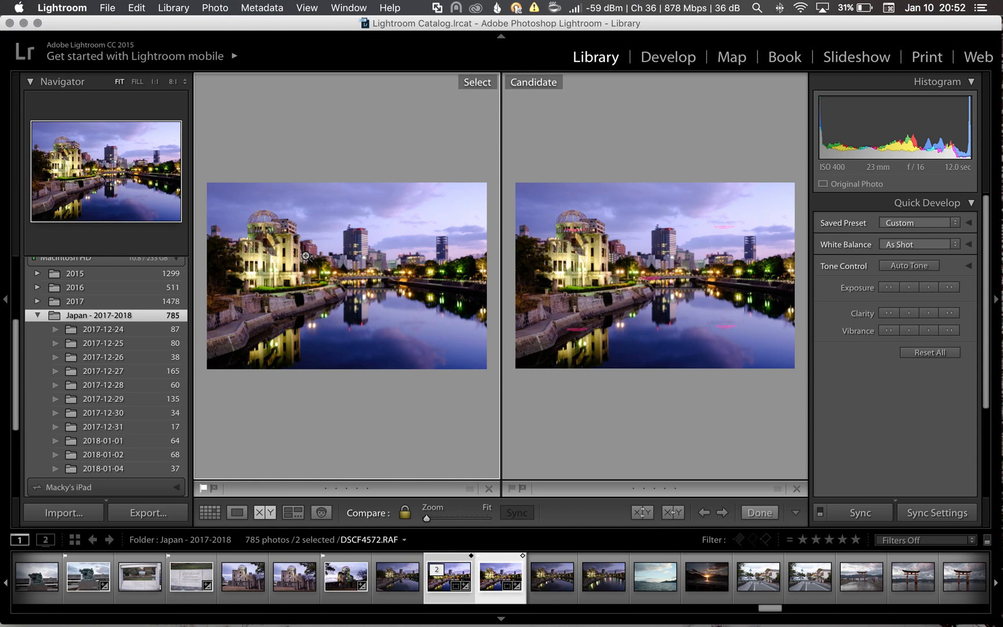